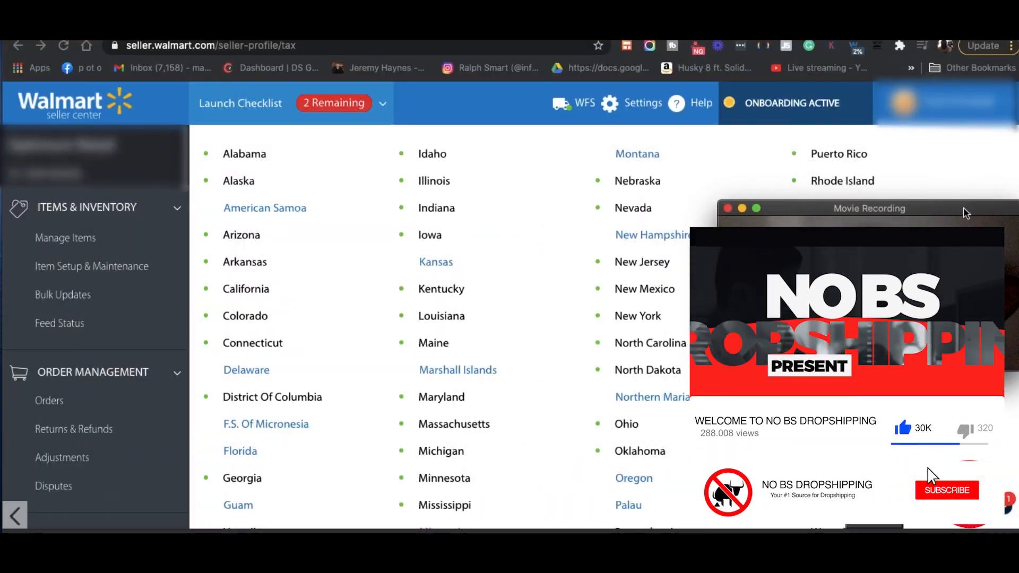
Step: Mark the nexus setup as done on the Taxes tab
left_click(946, 490)
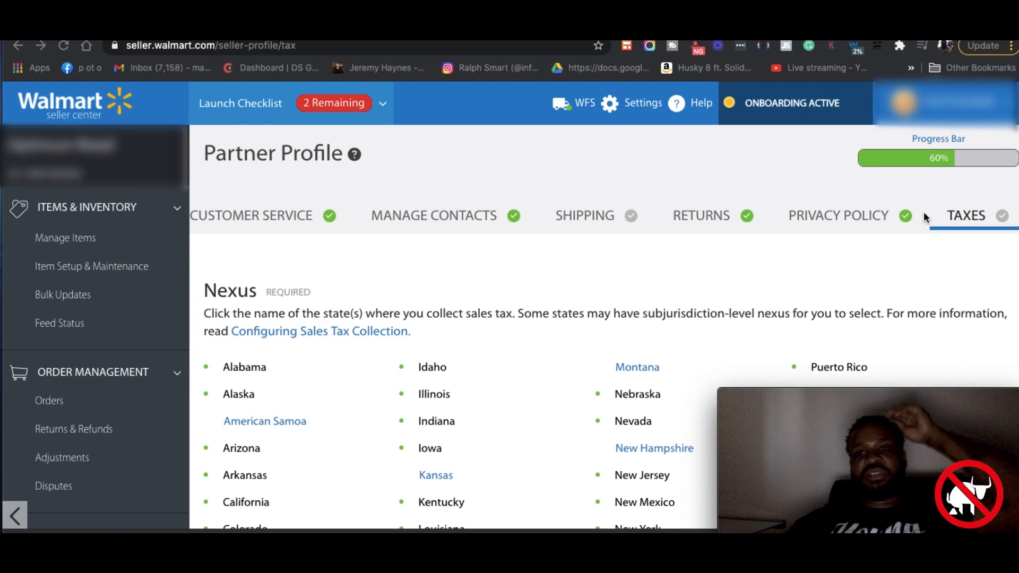
mouse_move(569, 200)
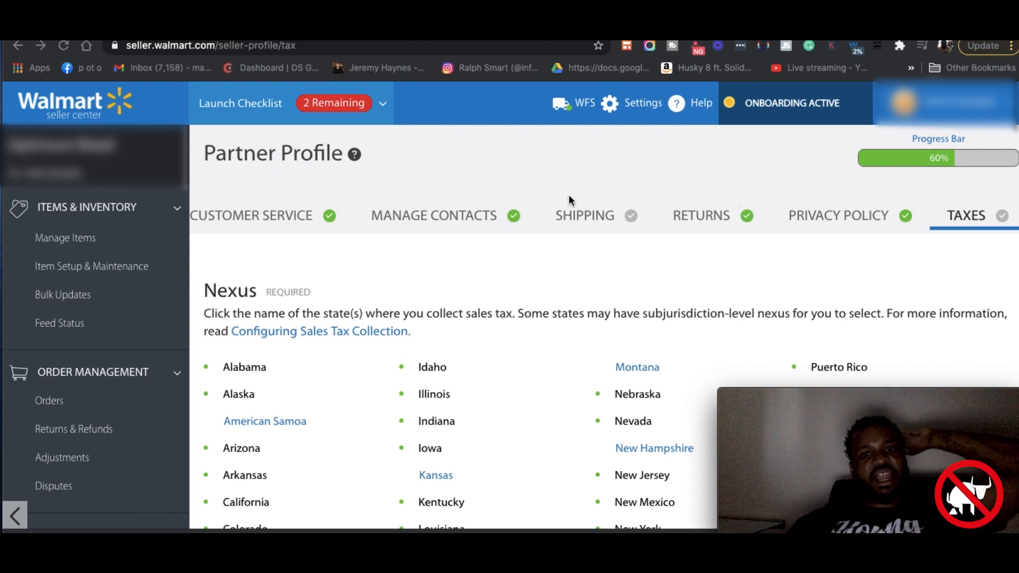
scroll("down", 3)
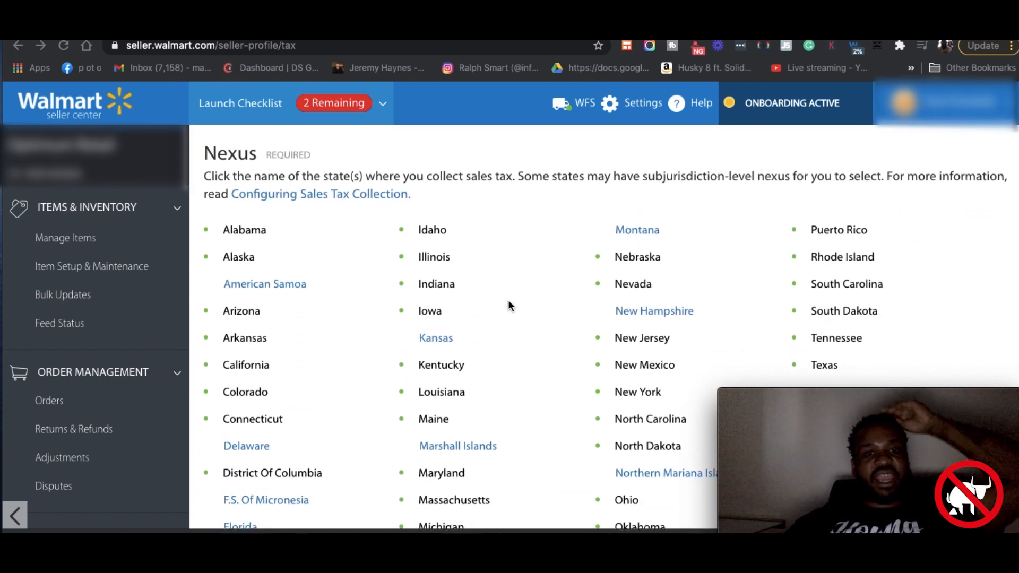
scroll("down", 3)
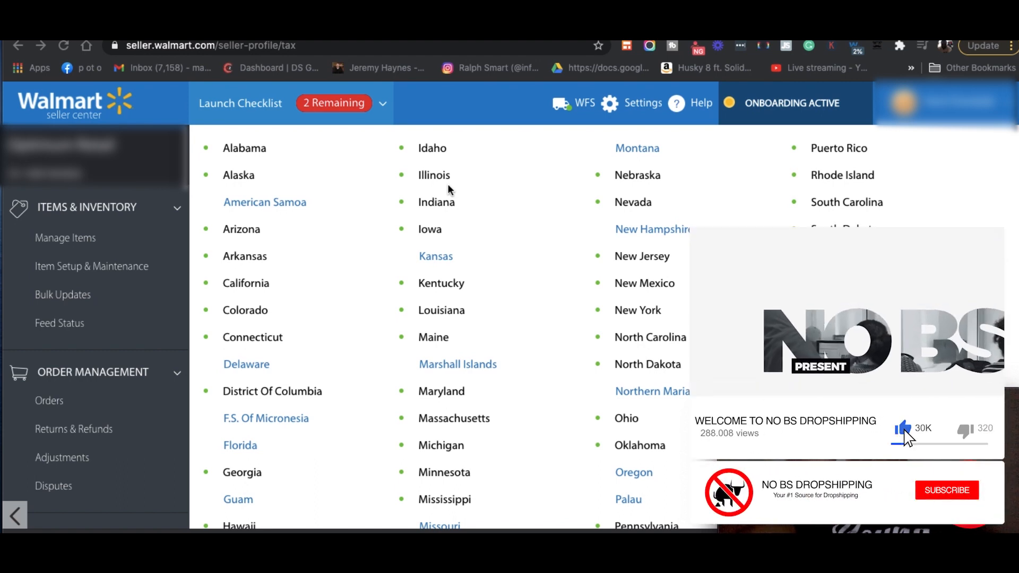
left_click(946, 489)
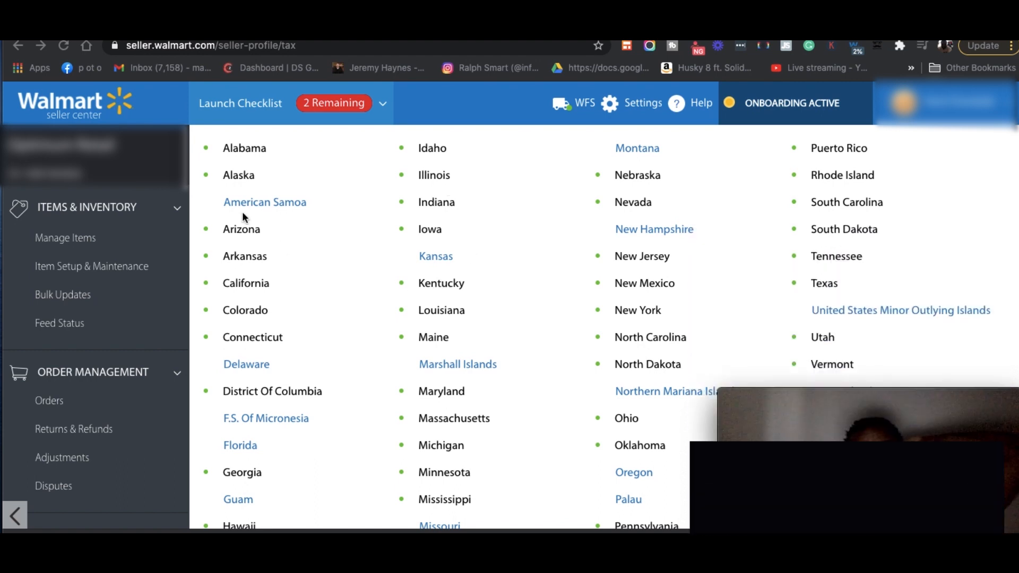
mouse_move(388, 213)
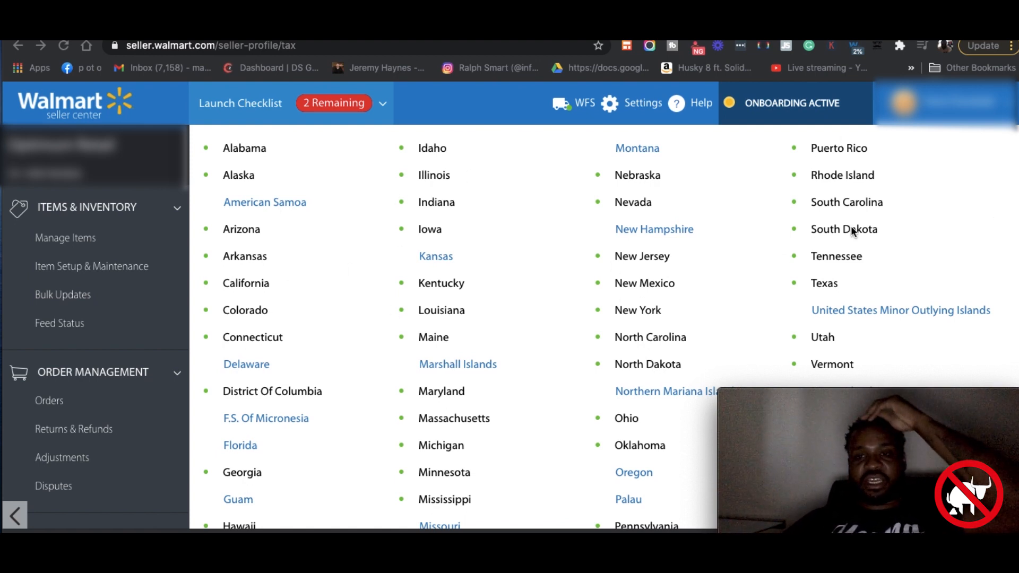
mouse_move(848, 208)
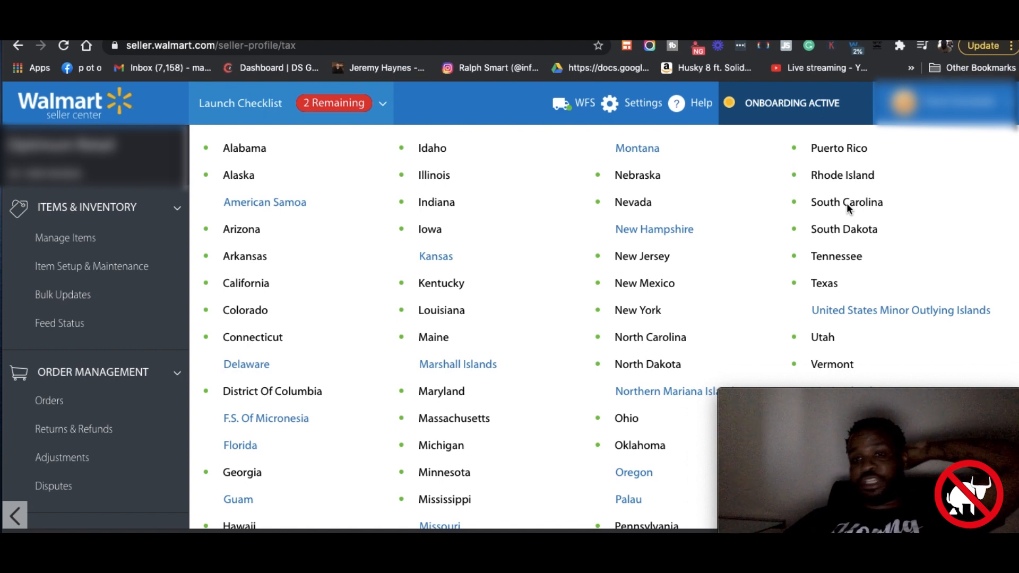
scroll("down", 3)
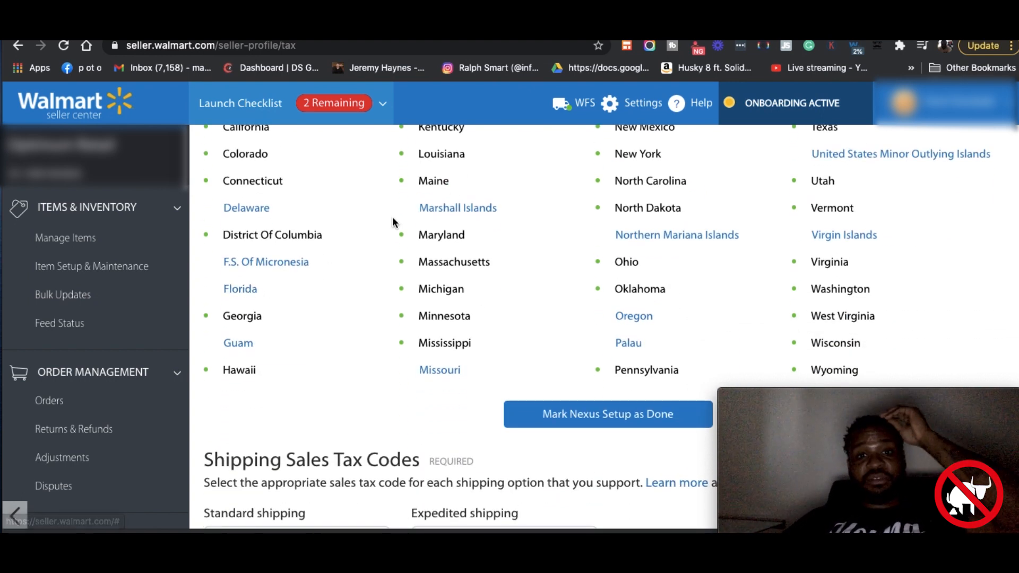
mouse_move(240, 289)
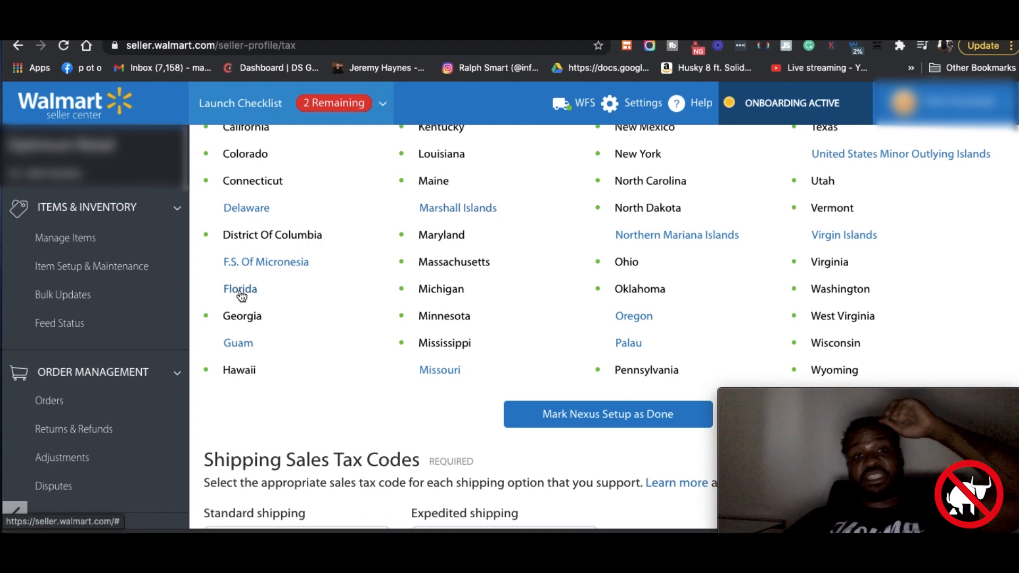
left_click(240, 288)
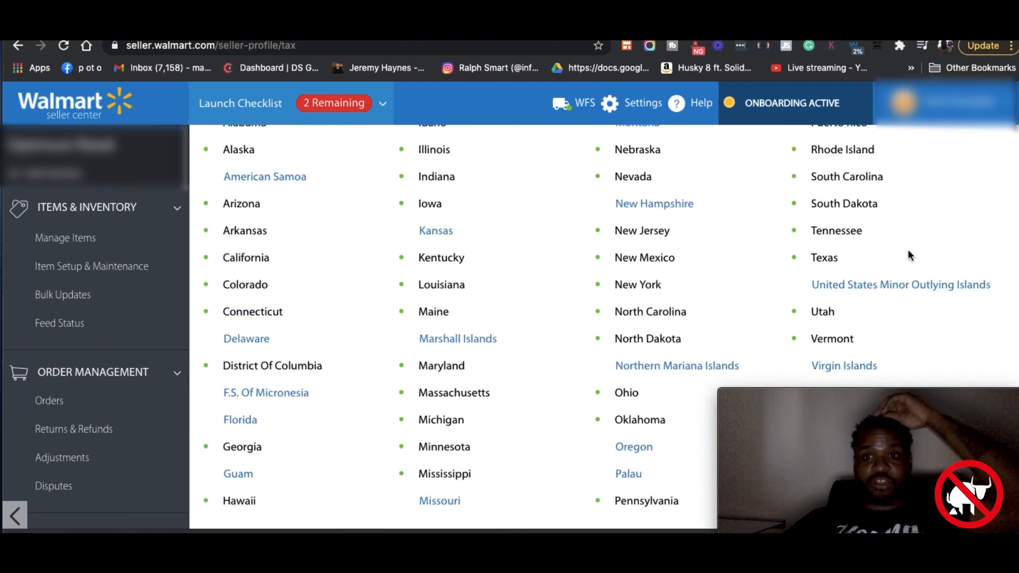
Step: Review the Standard shipping tax code, keeping it at 'No shipping sales tax'
double_click(823, 257)
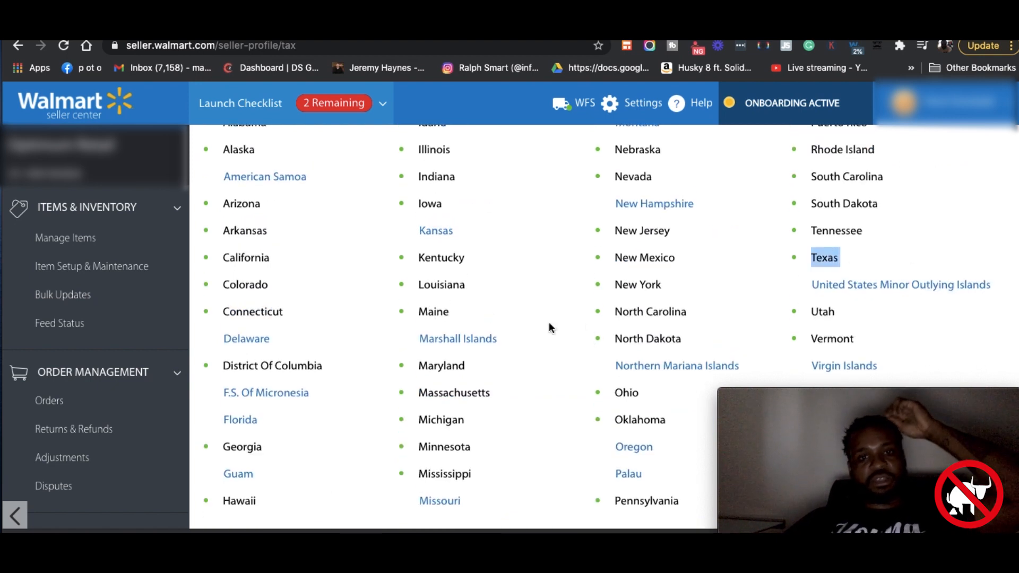
scroll("down", 3)
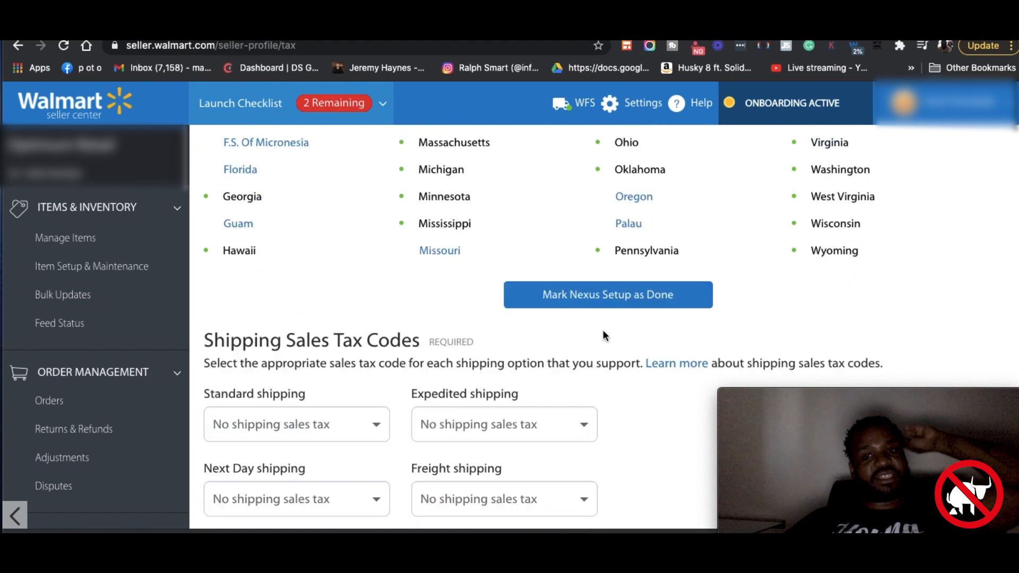
scroll("down", 3)
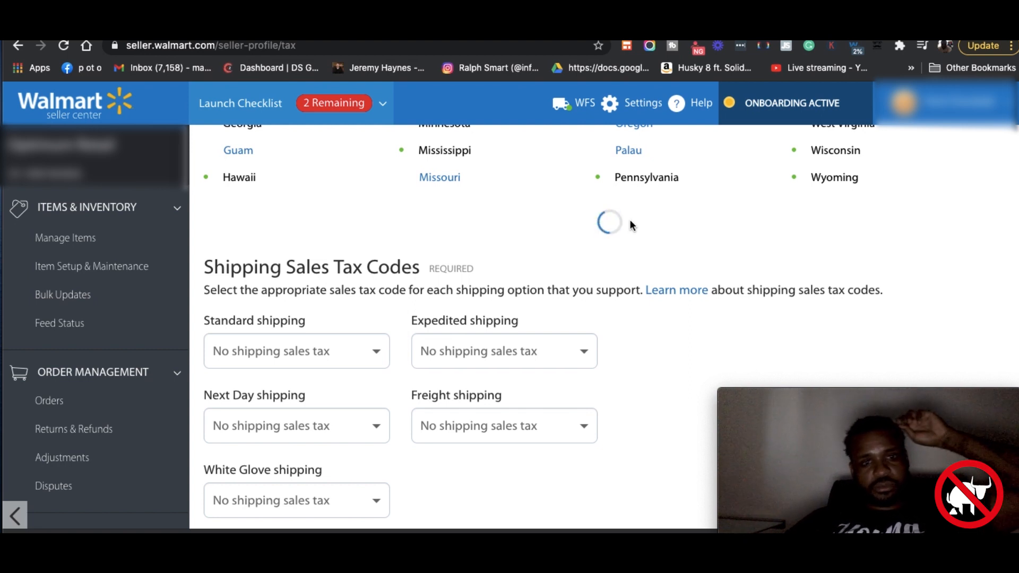
scroll("down", 3)
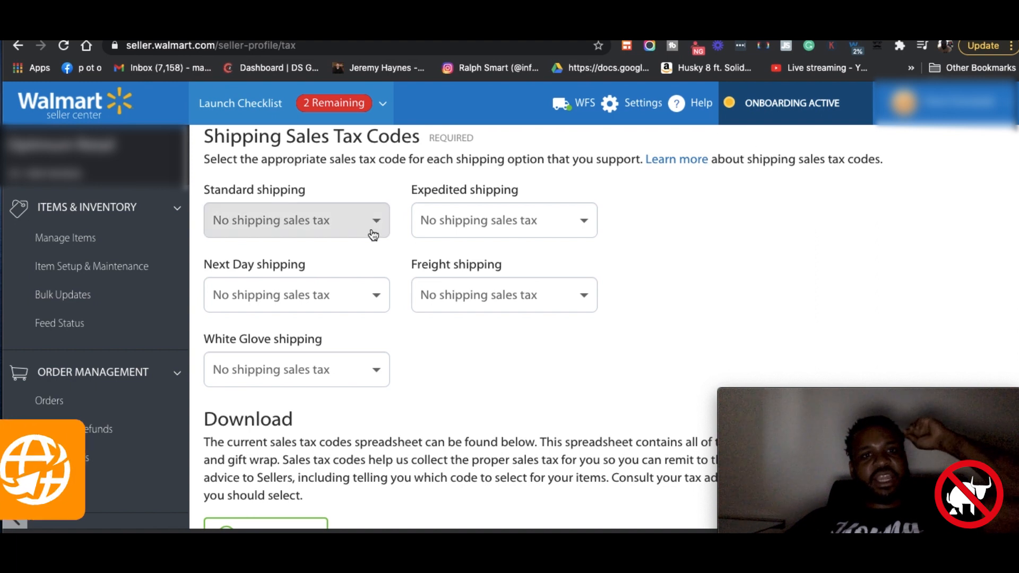
left_click(295, 220)
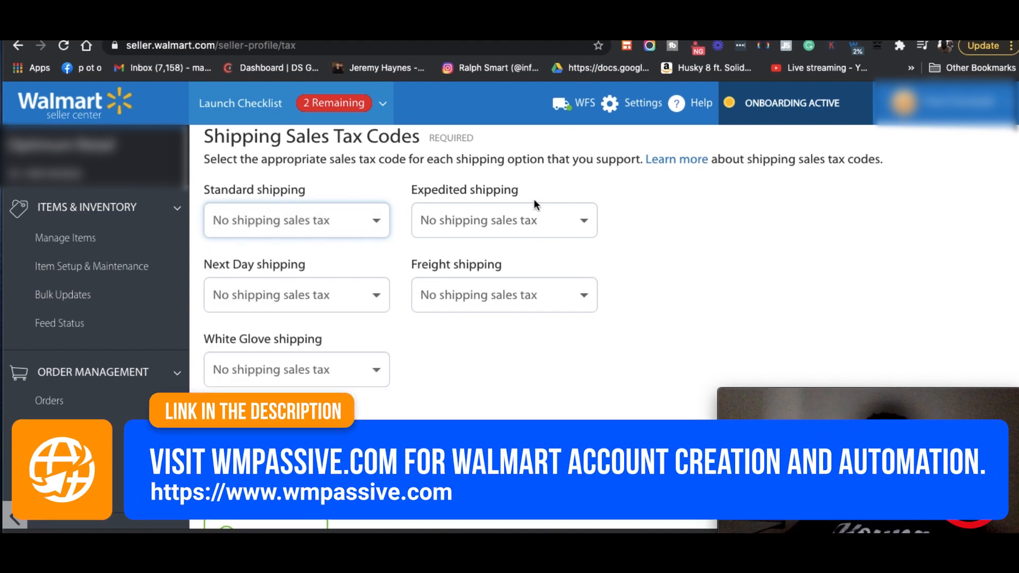
scroll("down", 3)
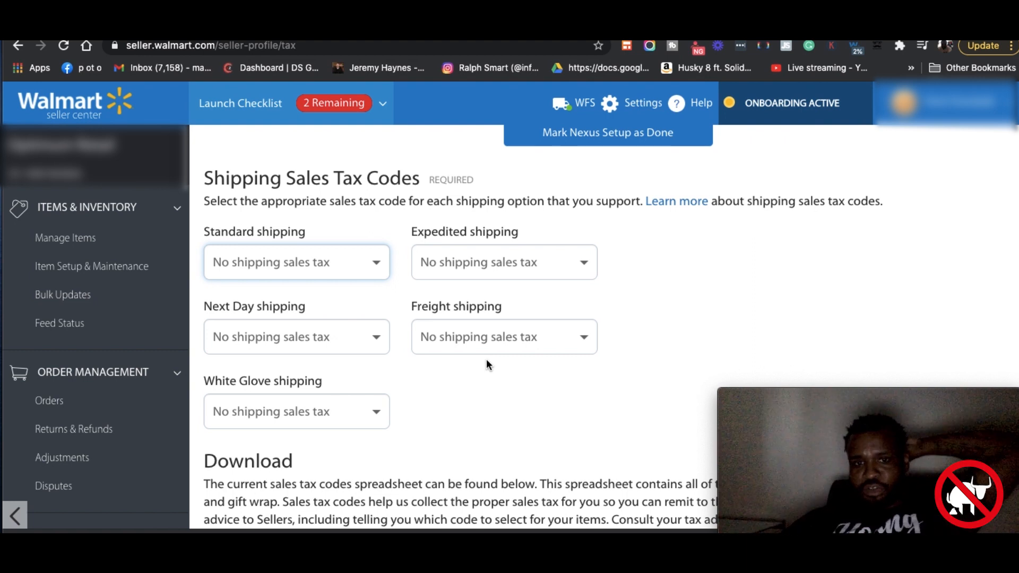
Step: Change the Sales Tax Policy wording to 'covered by the market facilitators' laws' and save
scroll("down", 3)
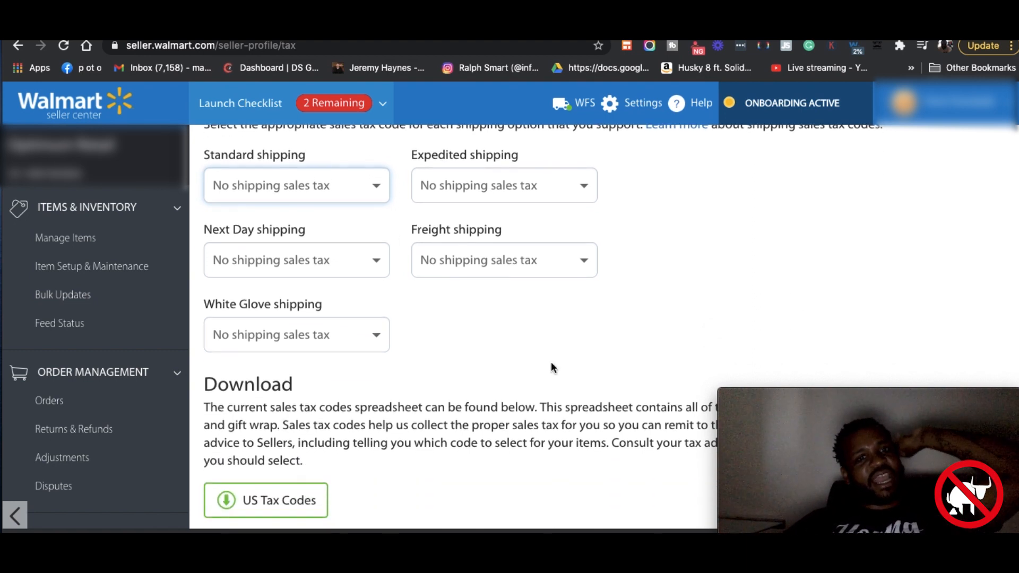
scroll("down", 3)
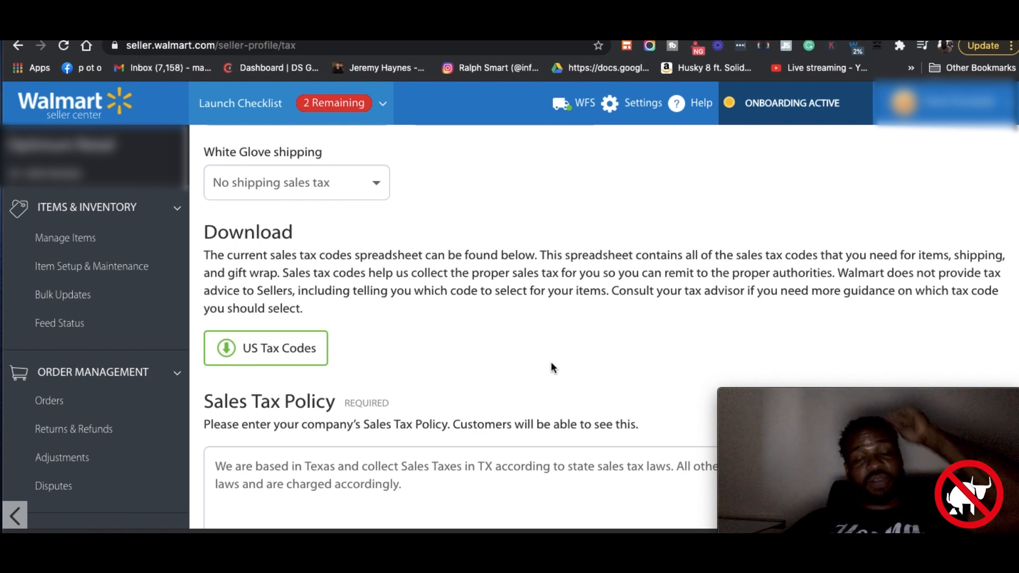
scroll("down", 3)
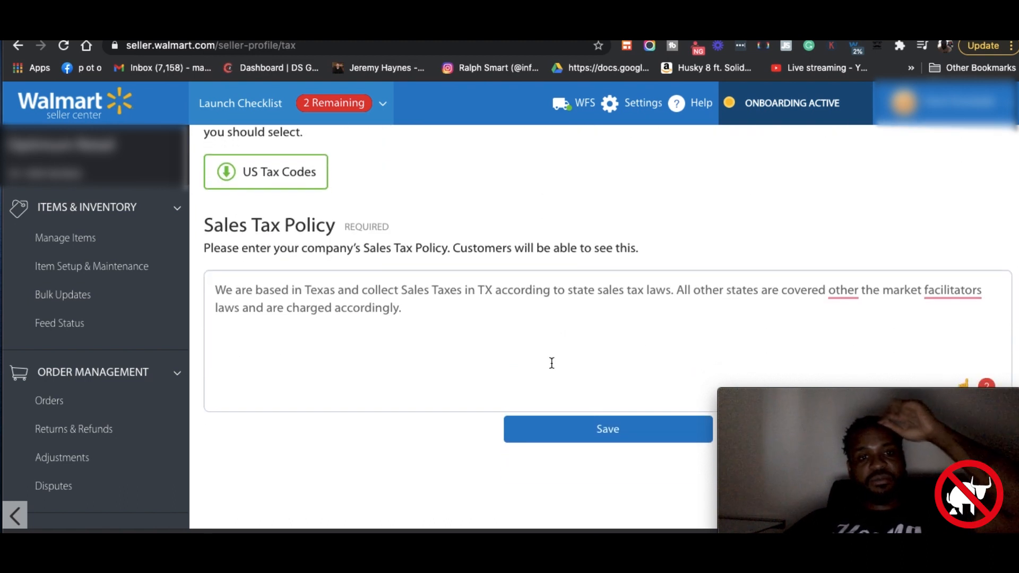
scroll("down", 3)
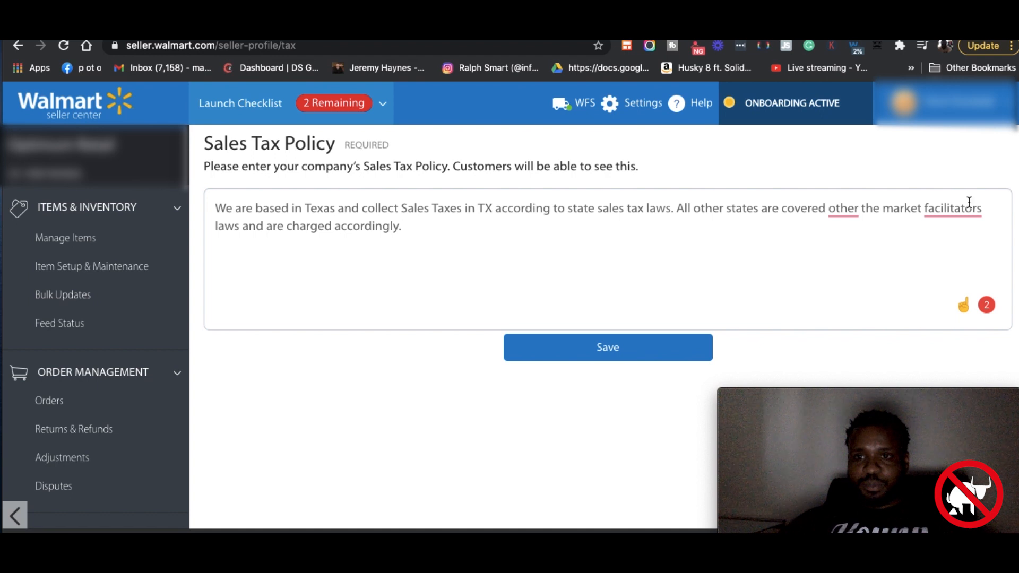
left_click(953, 208)
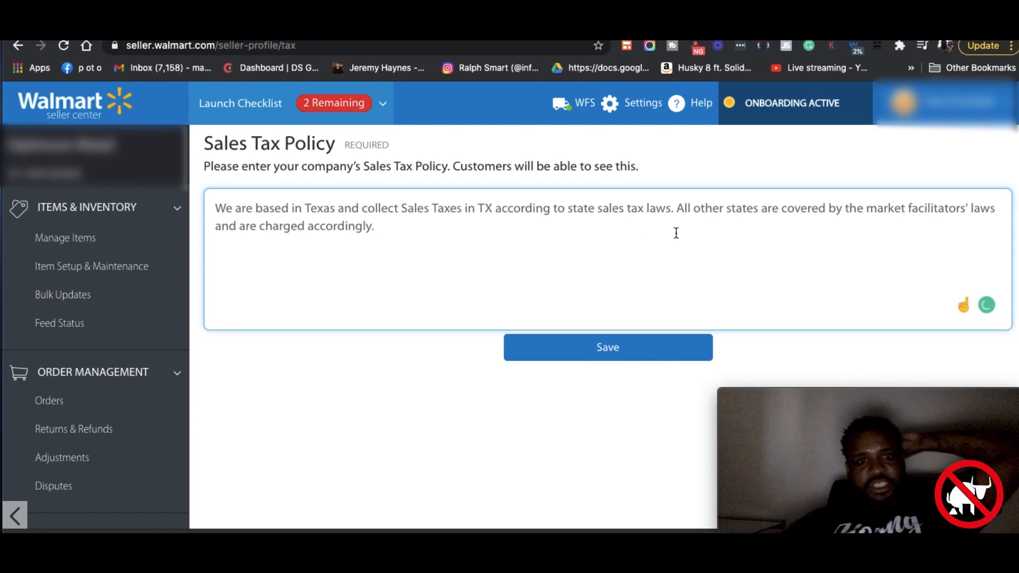
left_click(607, 347)
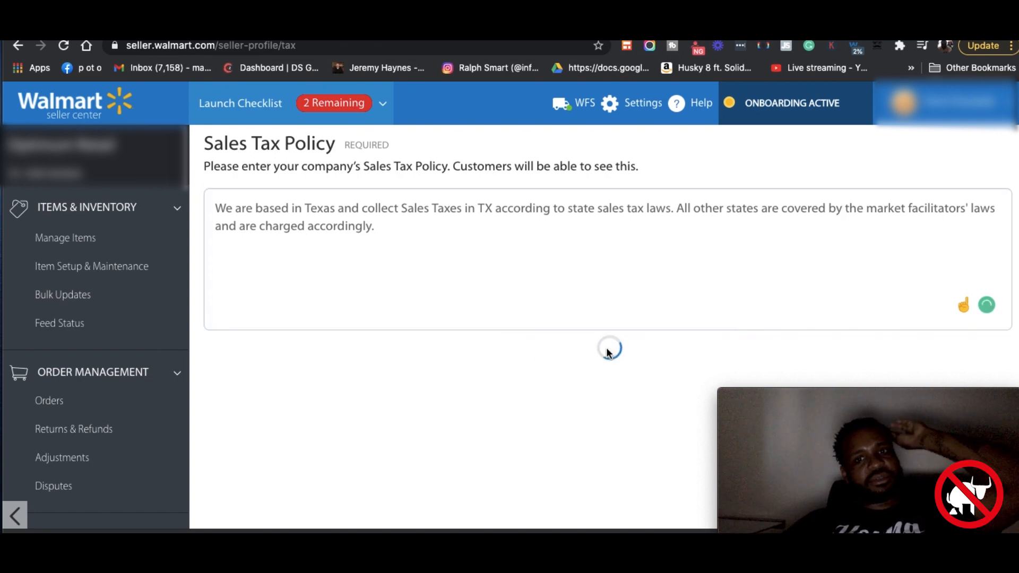
left_click(607, 347)
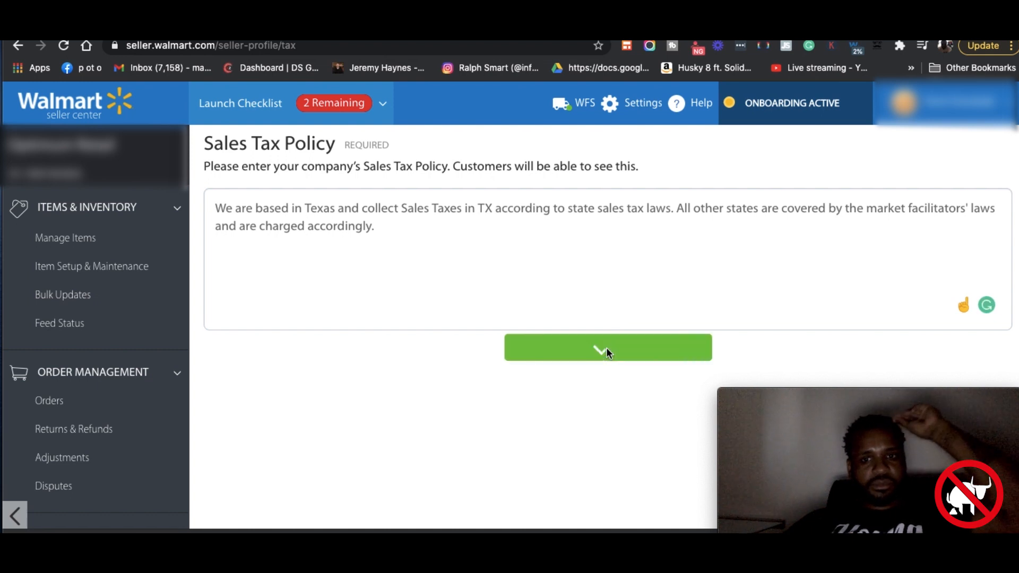
left_click(607, 347)
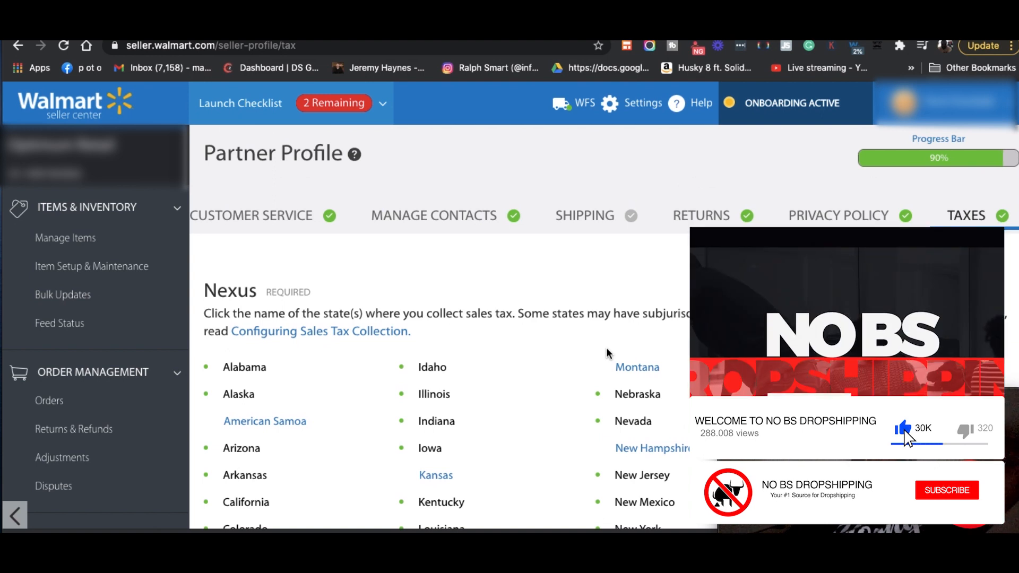
left_click(946, 490)
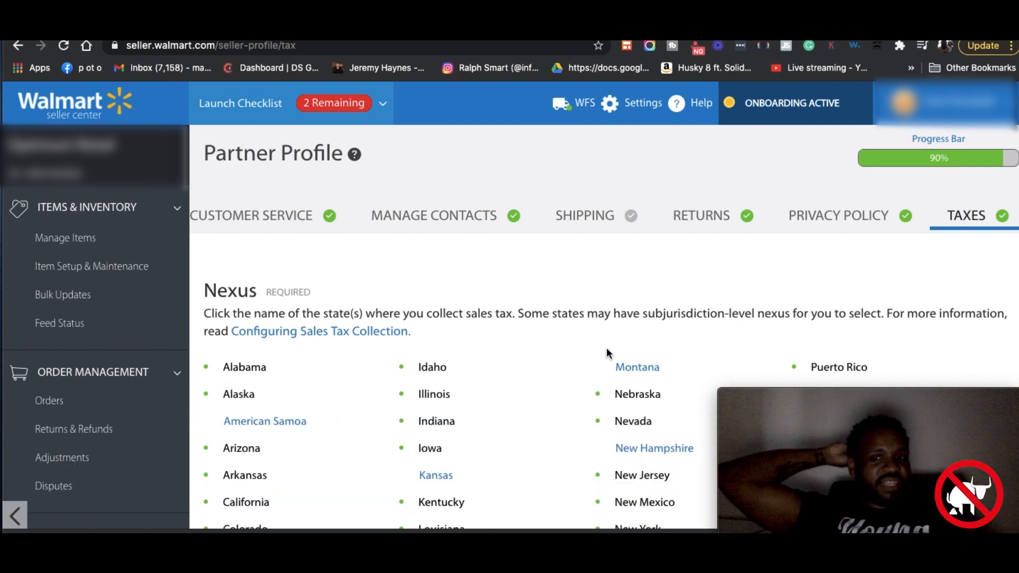
mouse_move(689, 337)
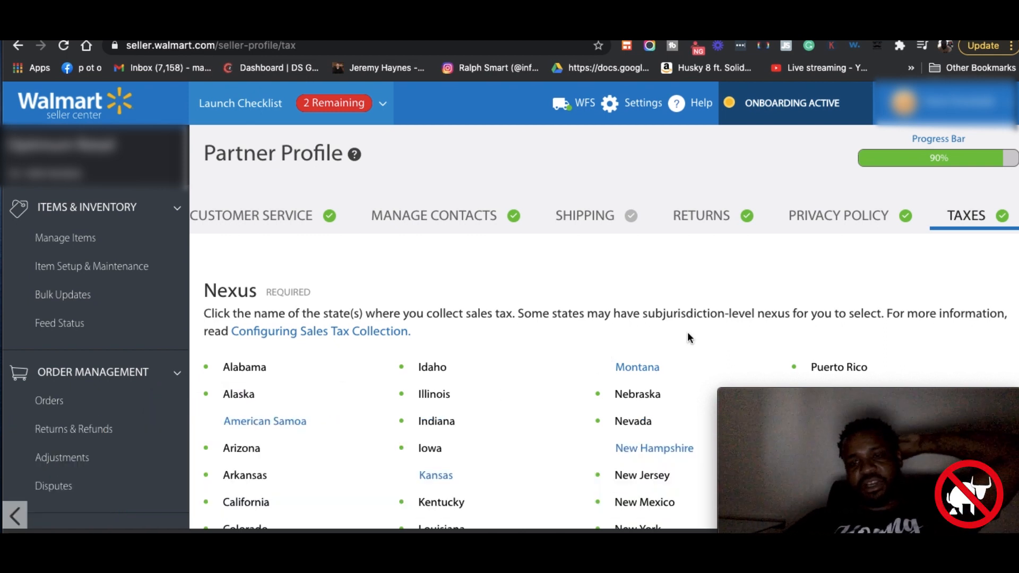